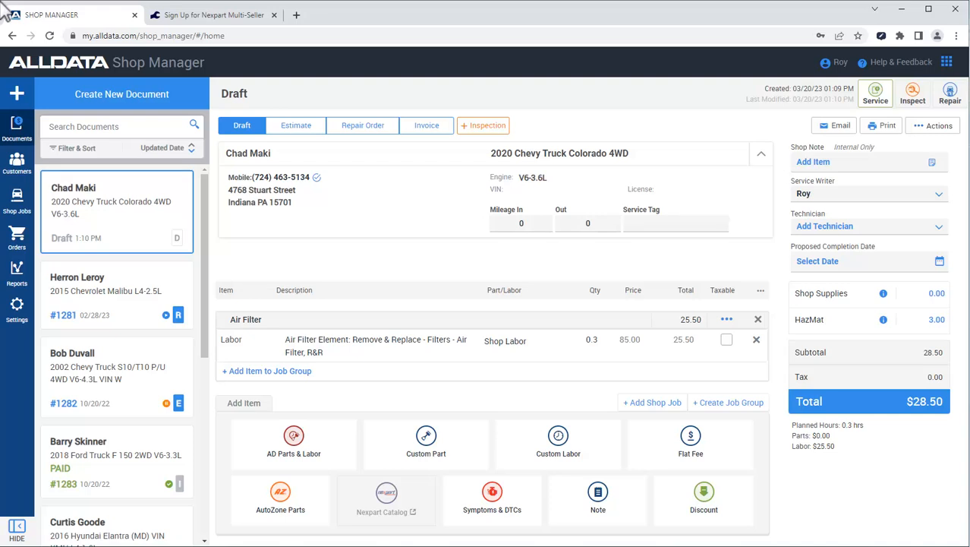
- Reach the Catalogs settings and follow the Nexpart link to its login page
{"action": "left_click", "coordinate": [16, 307]}
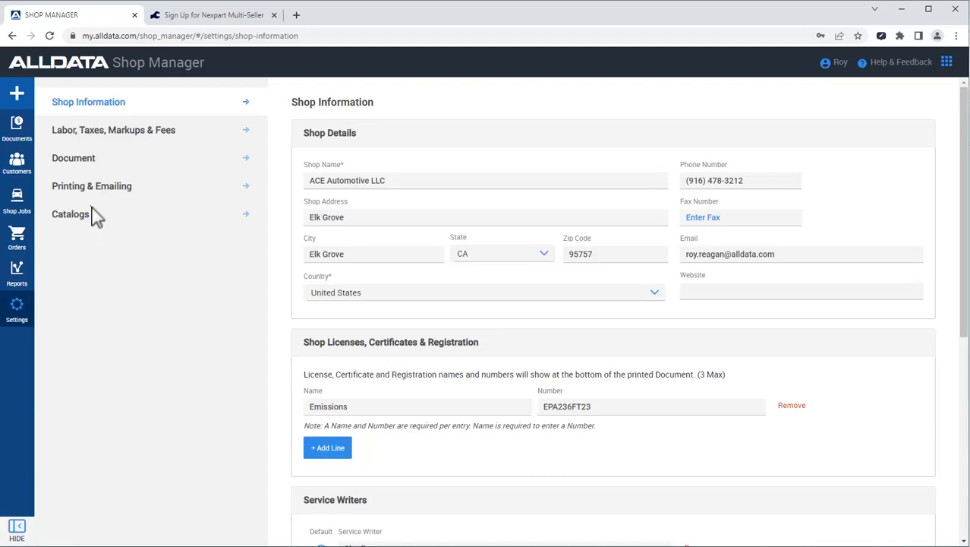
{"action": "left_click", "coordinate": [70, 213]}
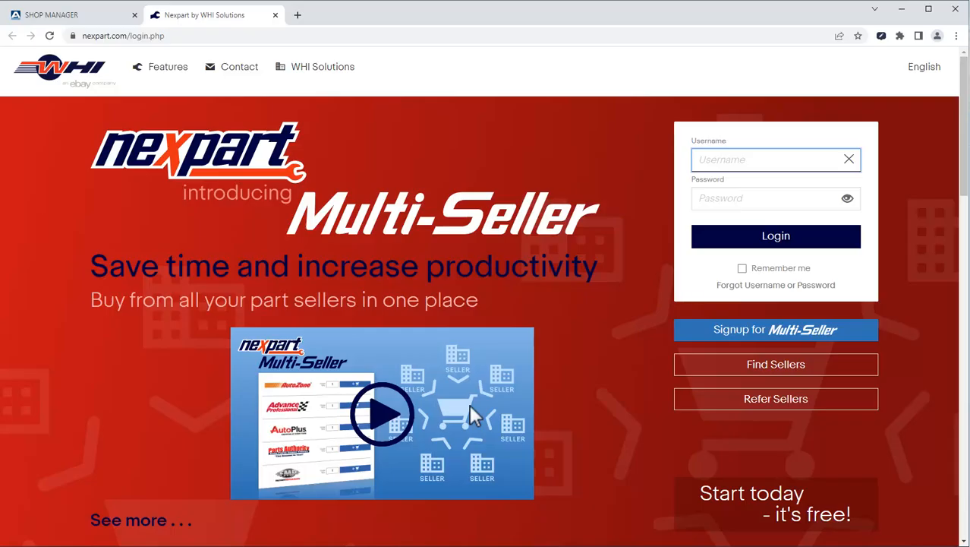
{"action": "left_click", "coordinate": [775, 329]}
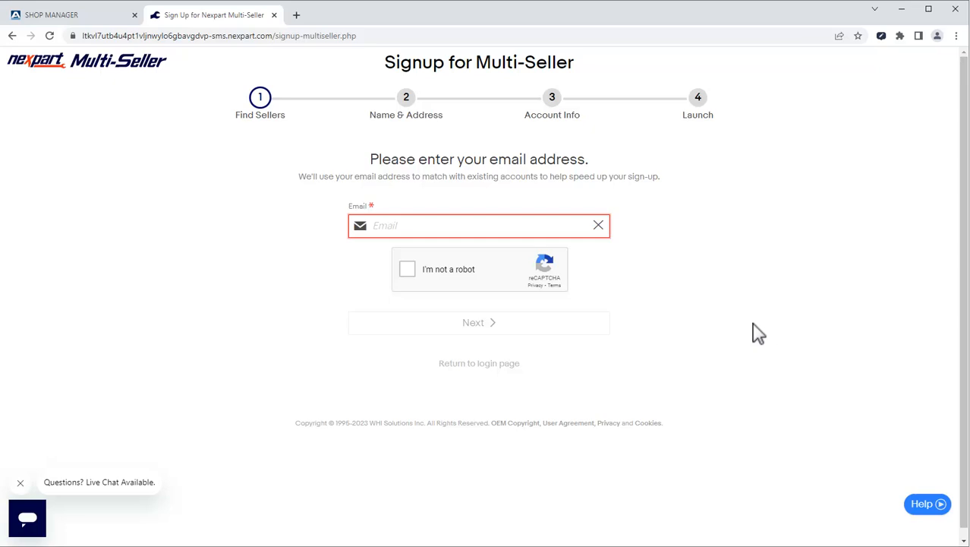
{"action": "type", "text": "your.email@hooya.com"}
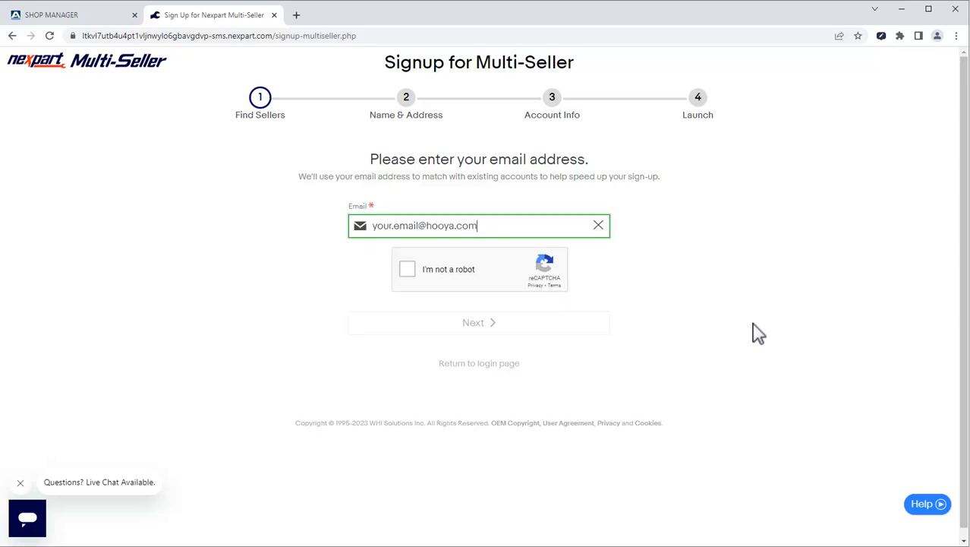
{"action": "left_click", "coordinate": [407, 269]}
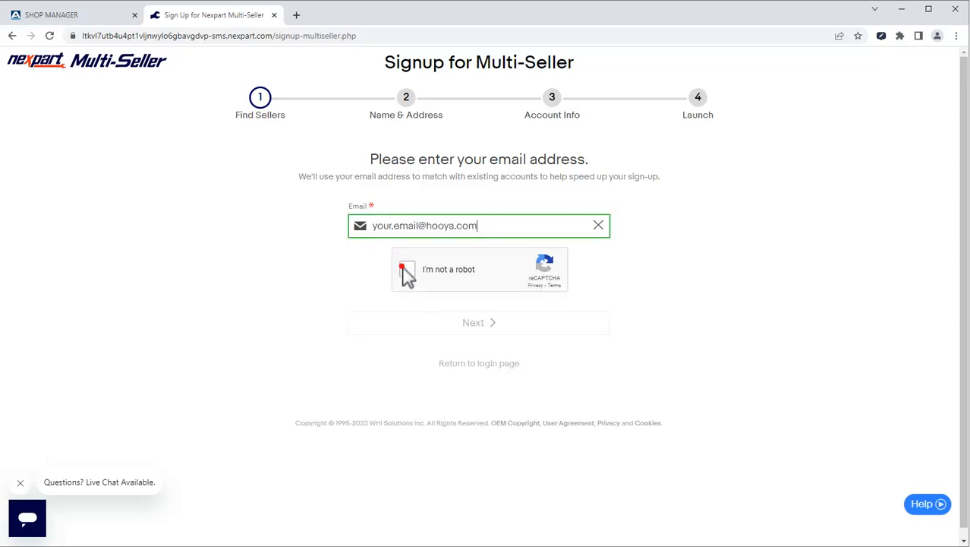
{"action": "left_click", "coordinate": [409, 270]}
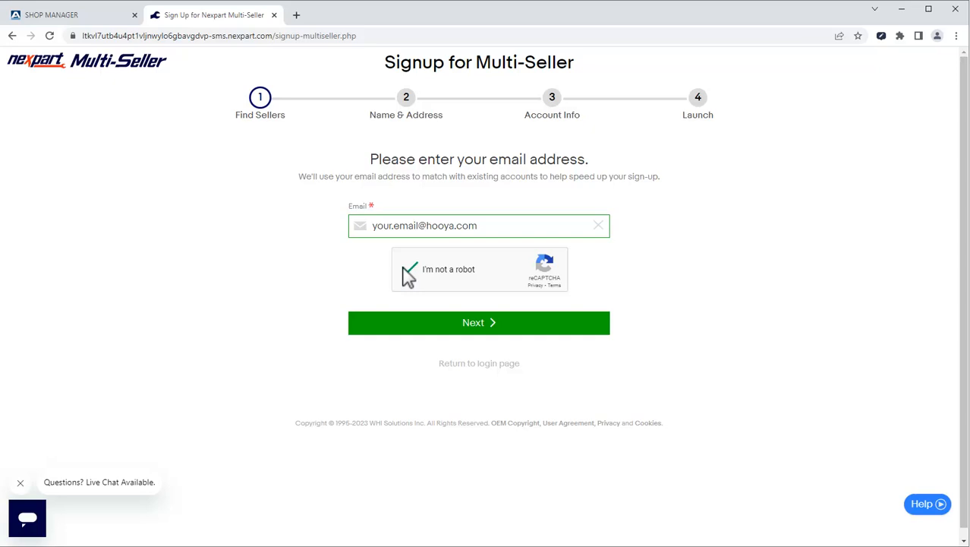
{"action": "left_click", "coordinate": [479, 322]}
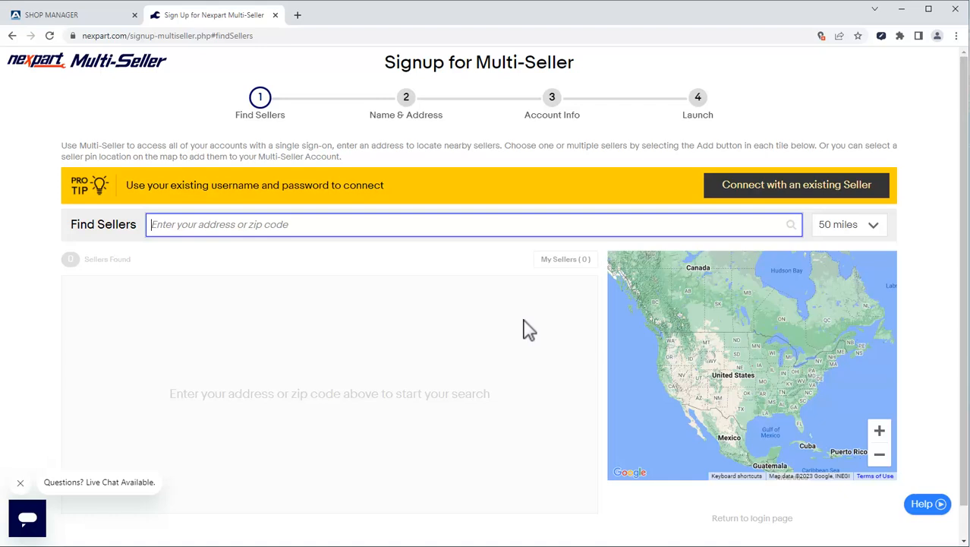
- Search sellers near zip 95757 (Elk Grove, CA) and add AutoZone as a seller
{"action": "type", "text": "95757"}
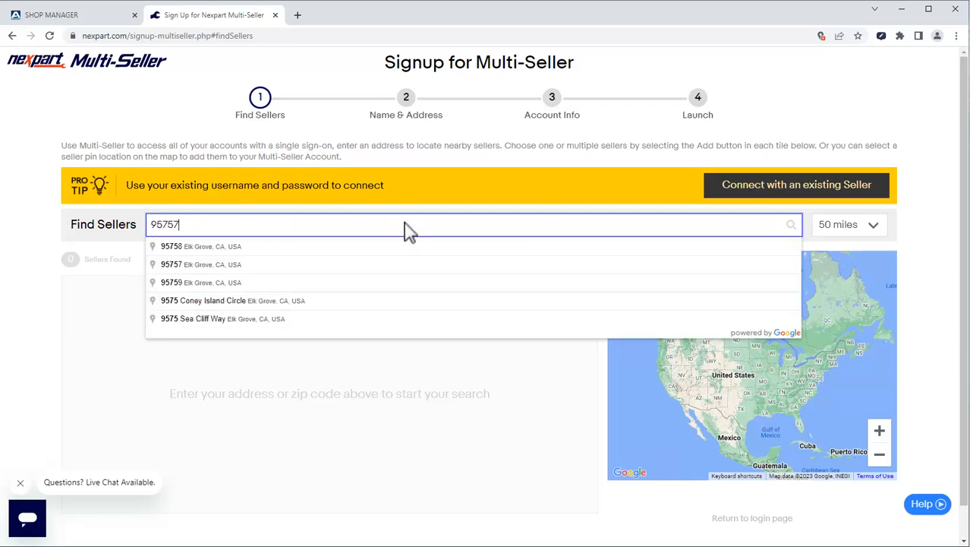
{"action": "left_click", "coordinate": [200, 264]}
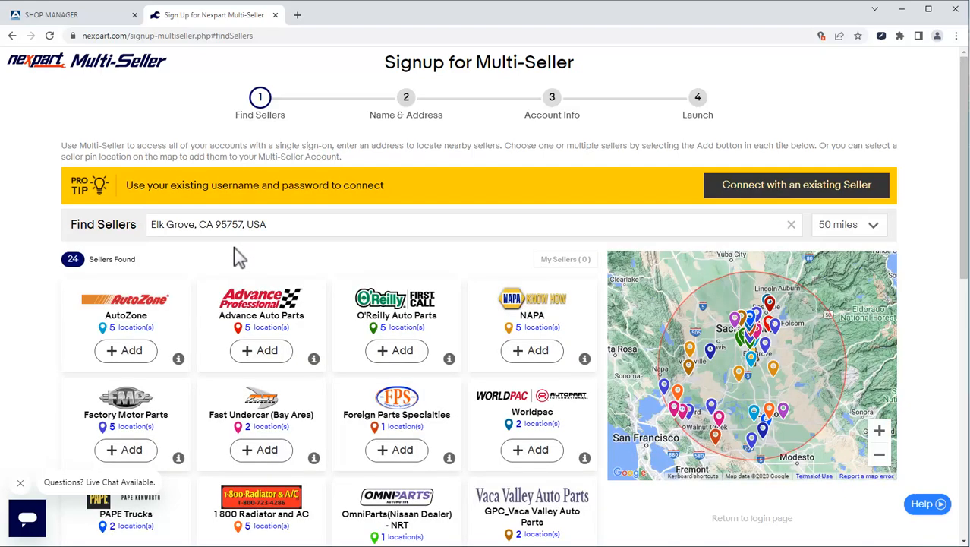
{"action": "left_click", "coordinate": [125, 350]}
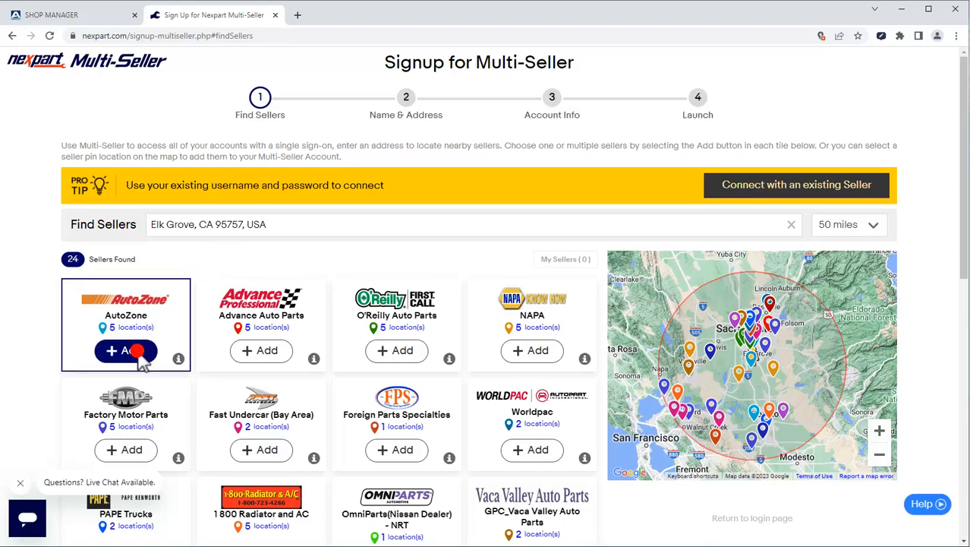
{"action": "left_click", "coordinate": [125, 350]}
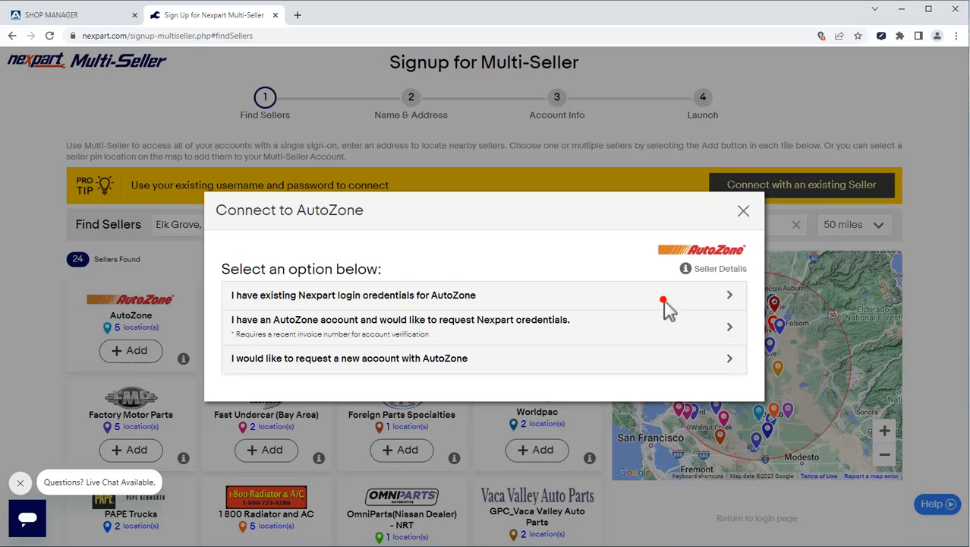
- Connect AutoZone with existing Nexpart credentials (username AZO), verify them, and dismiss the confirmation
{"action": "left_click", "coordinate": [484, 294]}
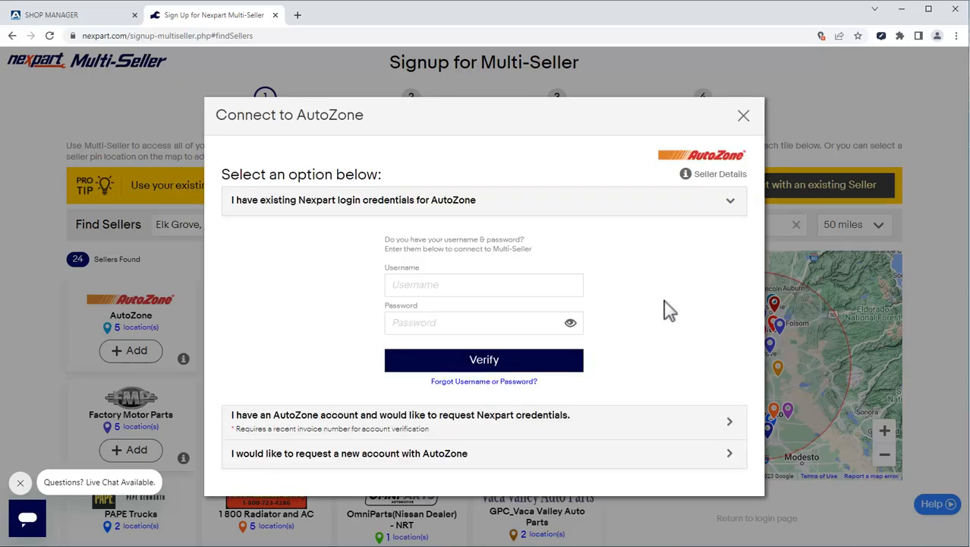
{"action": "type", "text": "AZO3506739n"}
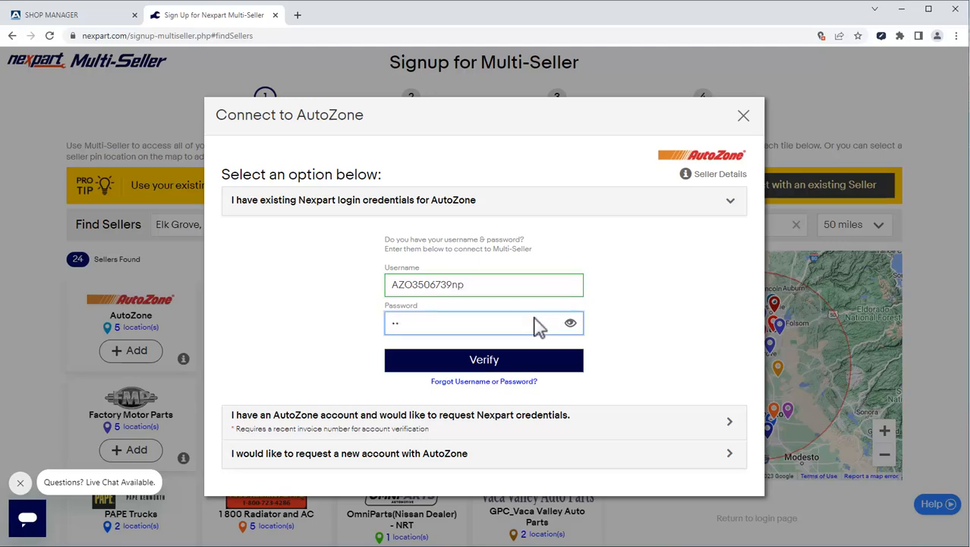
{"action": "type", "text": "password"}
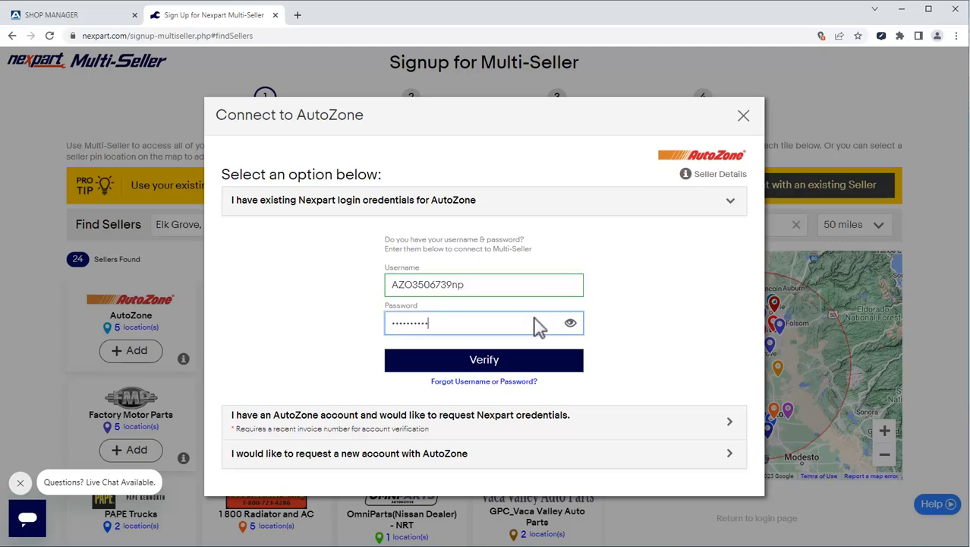
{"action": "left_click", "coordinate": [484, 359]}
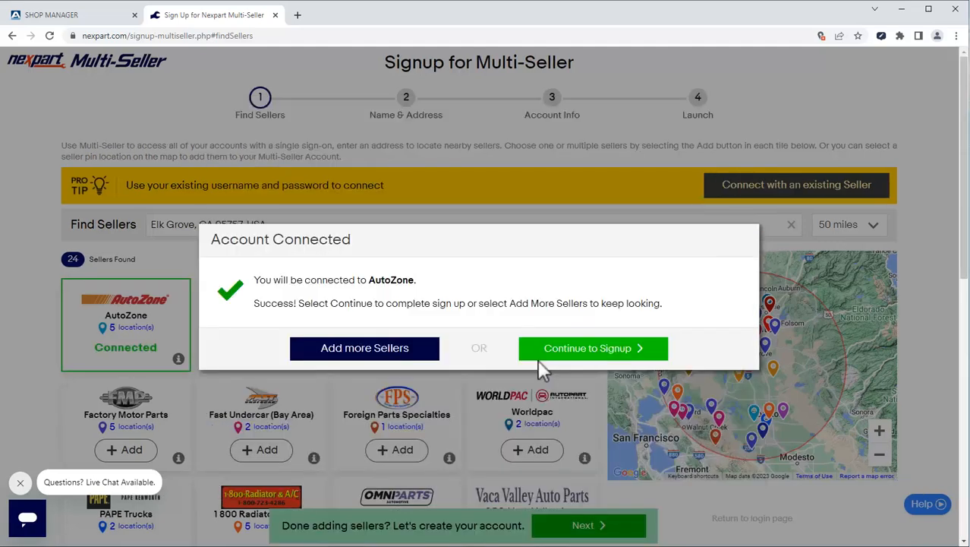
{"action": "mouse_move", "coordinate": [585, 367]}
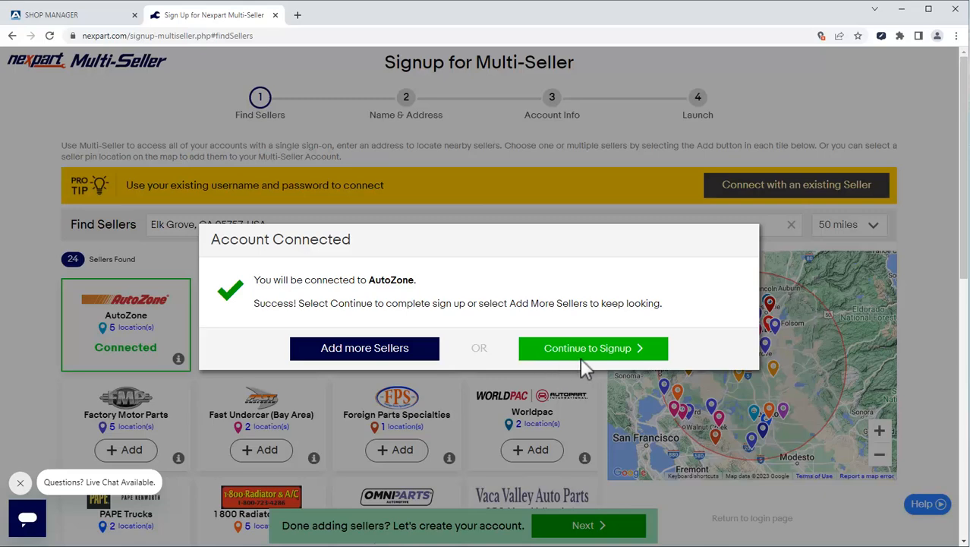
{"action": "left_click", "coordinate": [364, 348]}
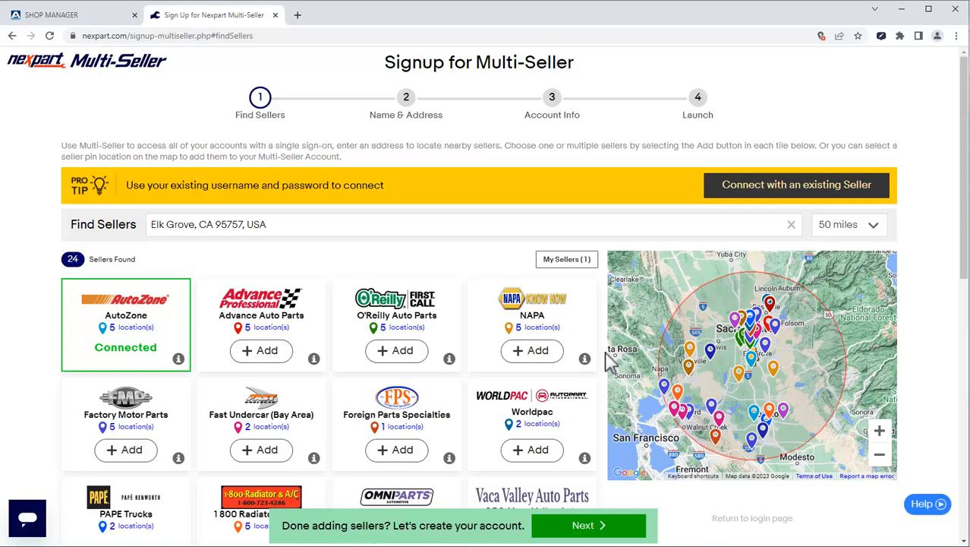
{"action": "mouse_move", "coordinate": [569, 525]}
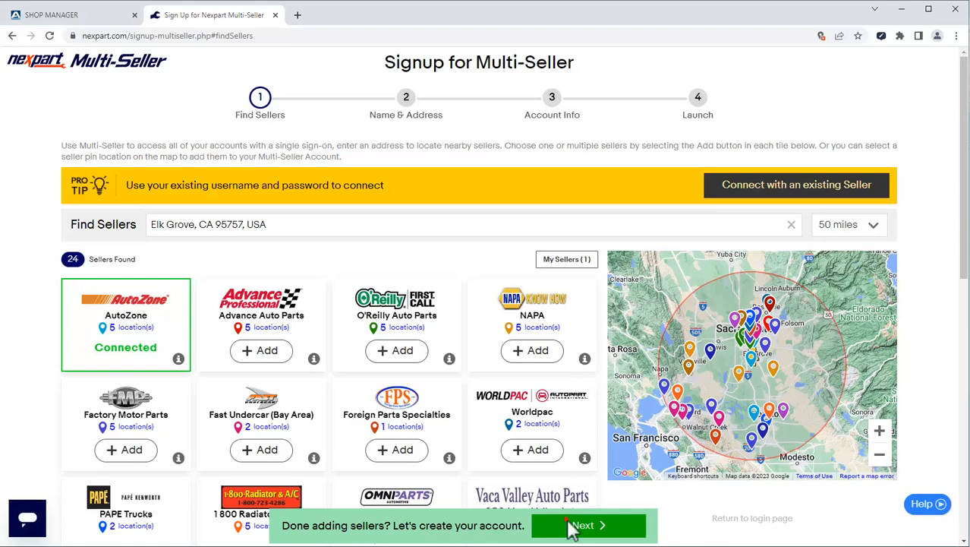
- Submit contact details and username ADuse, agree to the terms, and launch Multi-Seller
{"action": "left_click", "coordinate": [590, 525]}
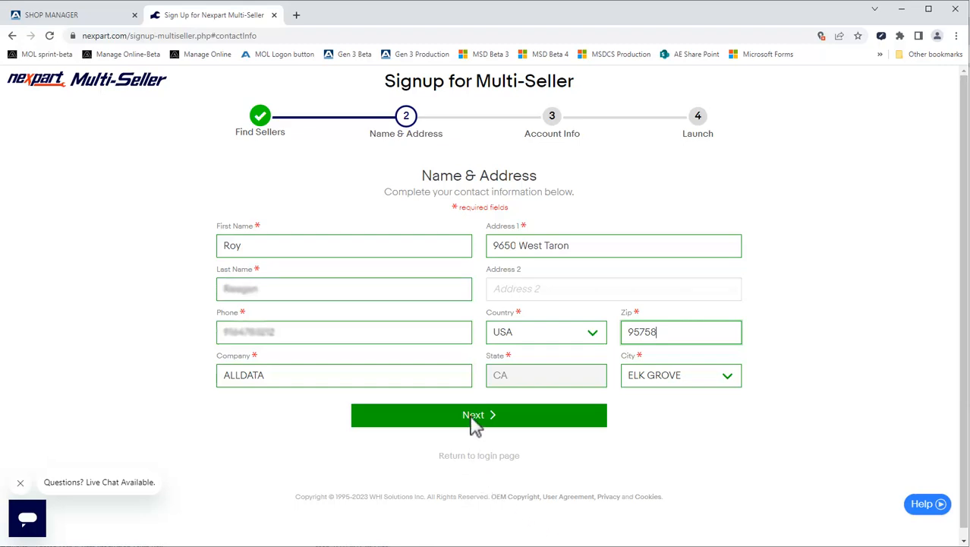
{"action": "left_click", "coordinate": [479, 414]}
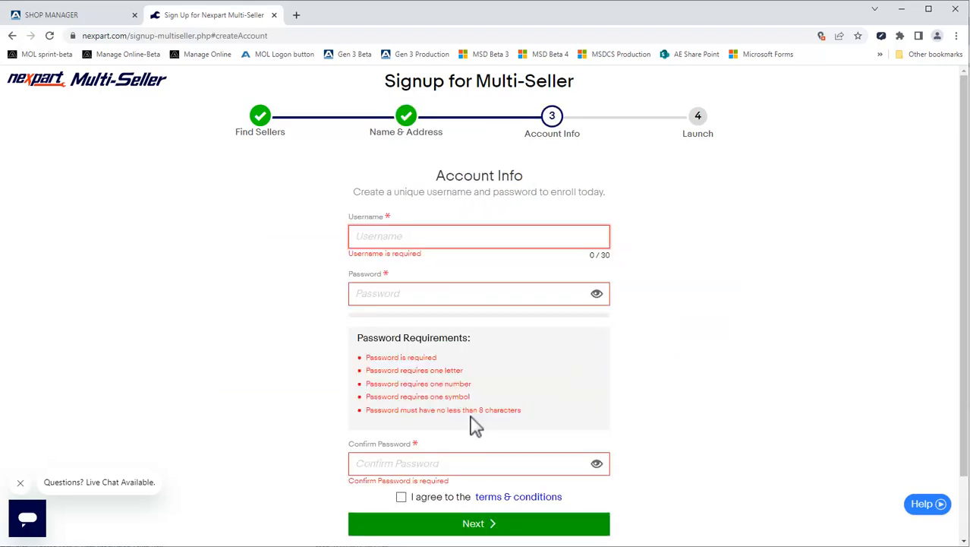
{"action": "type", "text": "ADuser"}
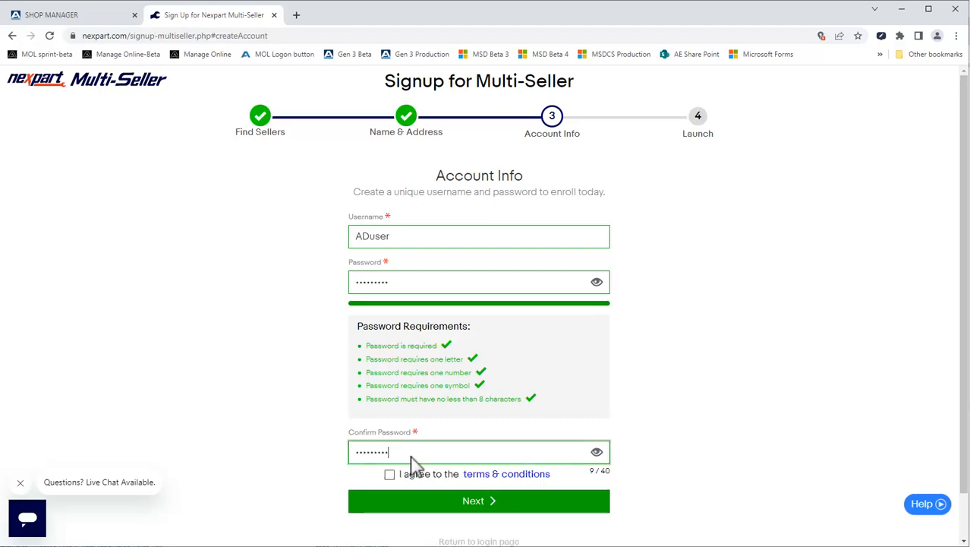
{"action": "left_click", "coordinate": [389, 474]}
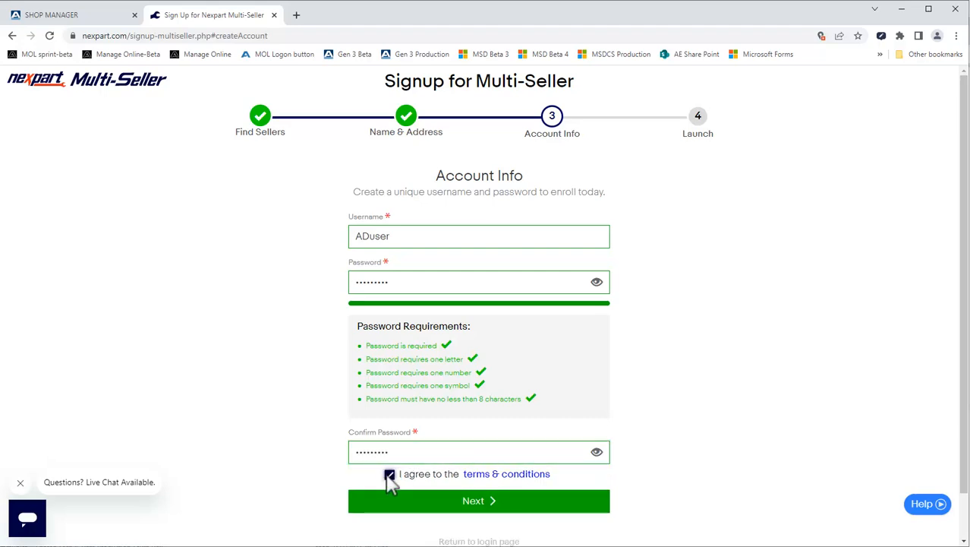
{"action": "left_click", "coordinate": [480, 500]}
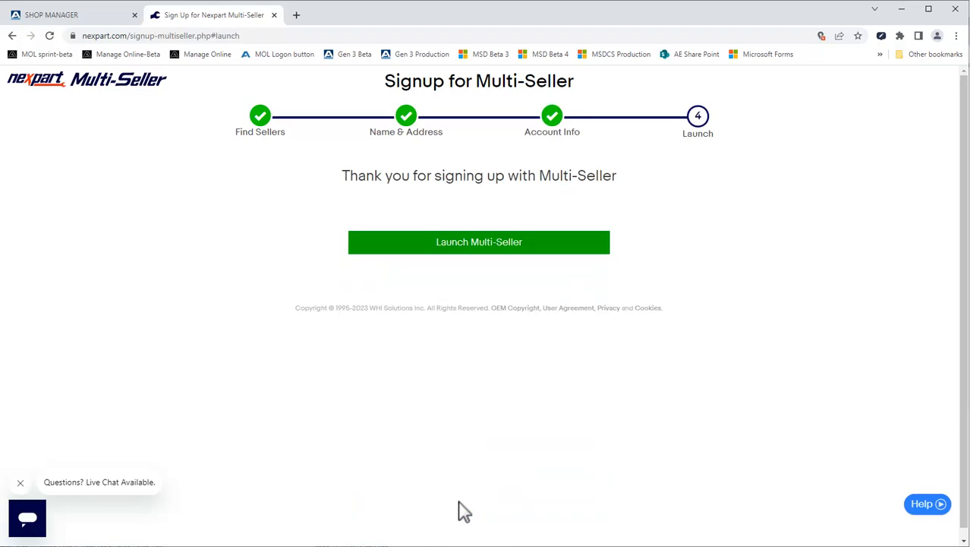
{"action": "mouse_move", "coordinate": [456, 467]}
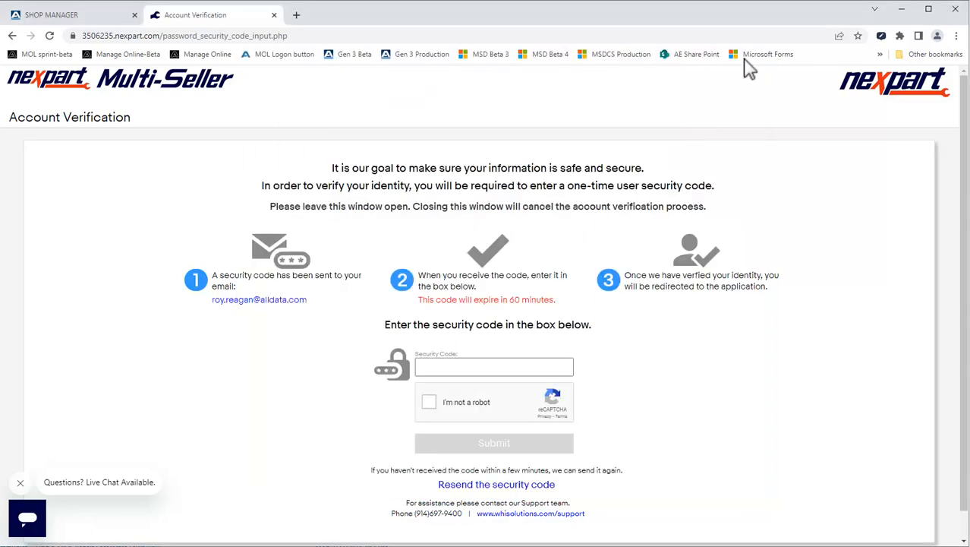
{"action": "mouse_move", "coordinate": [480, 373]}
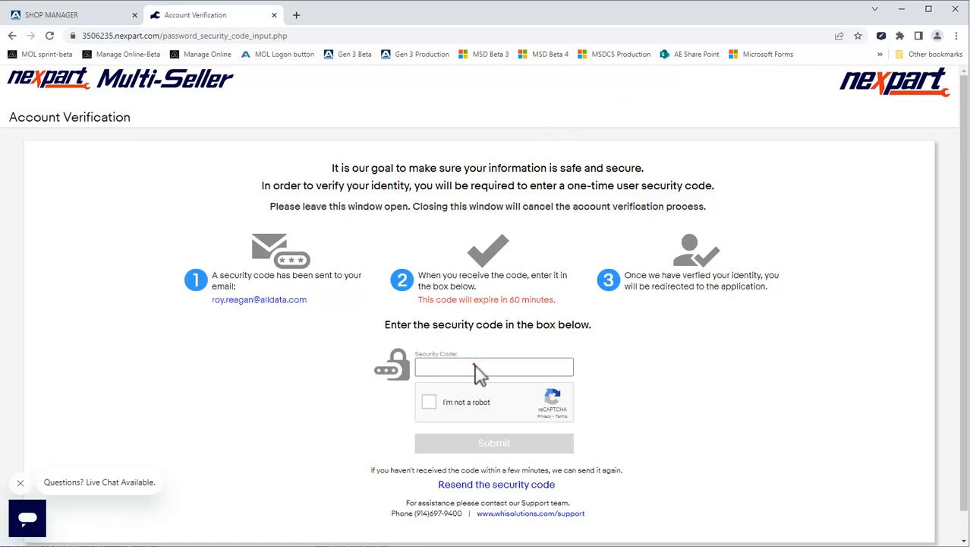
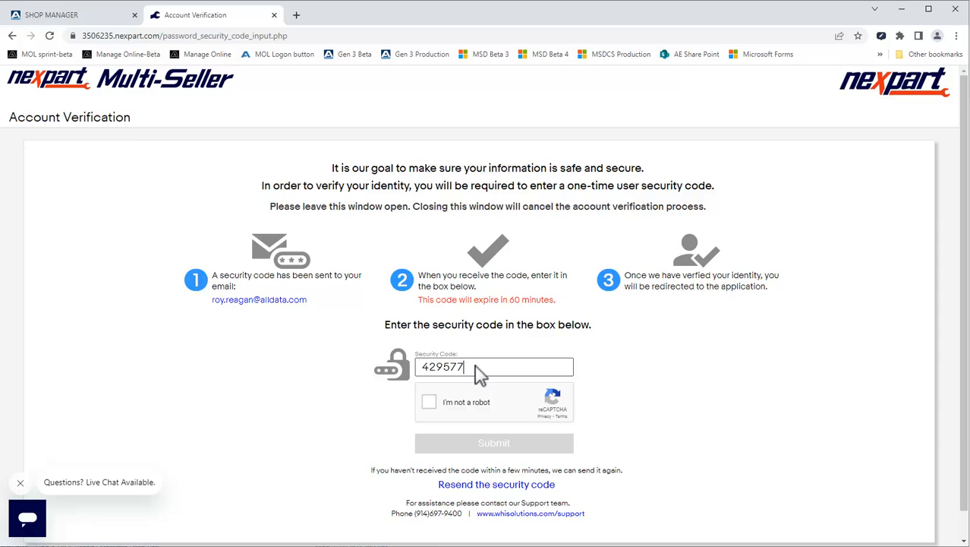
{"action": "left_click", "coordinate": [429, 402]}
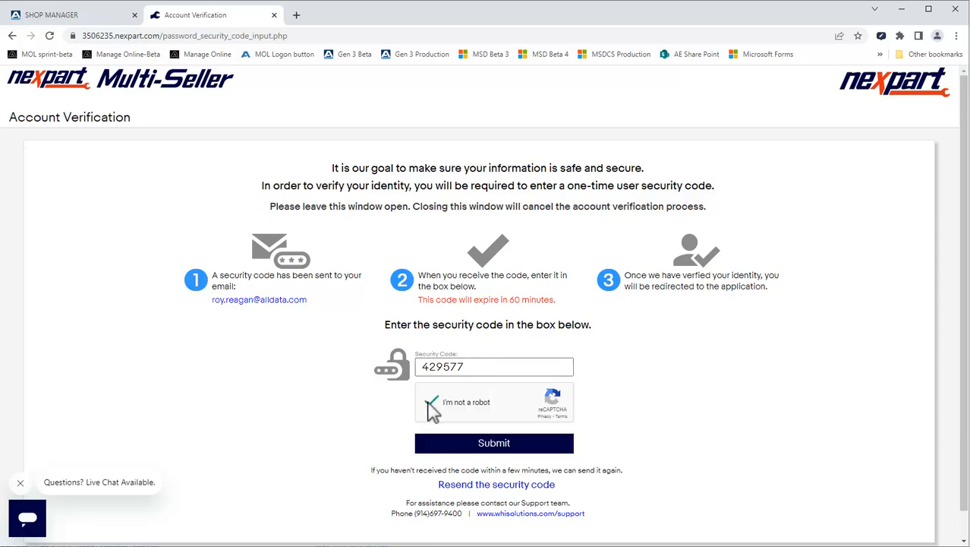
{"action": "left_click", "coordinate": [493, 442]}
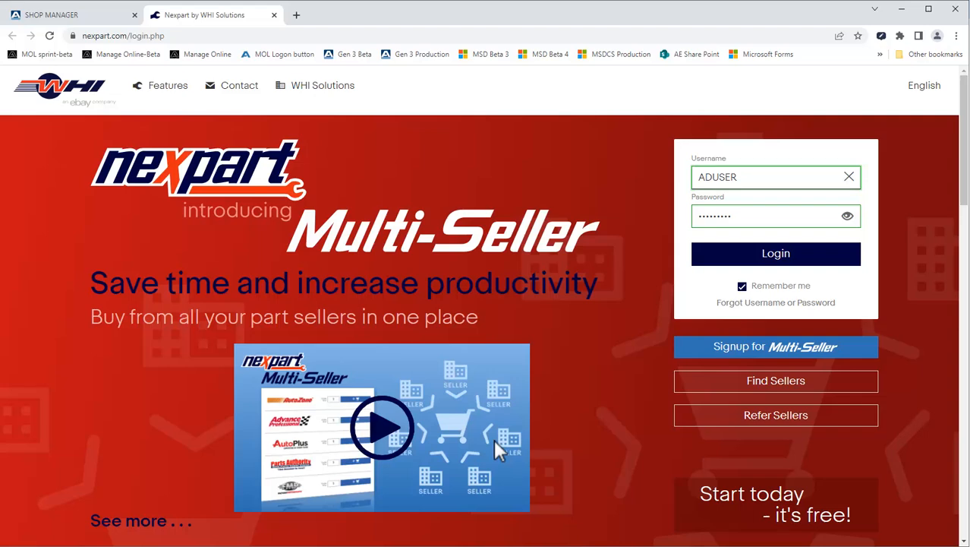
{"action": "left_click", "coordinate": [776, 253]}
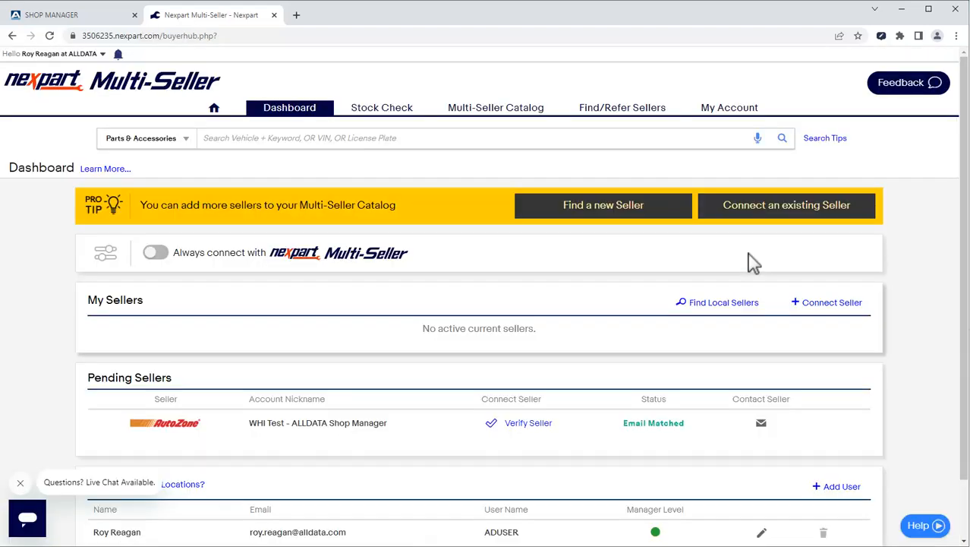
{"action": "left_click", "coordinate": [52, 14]}
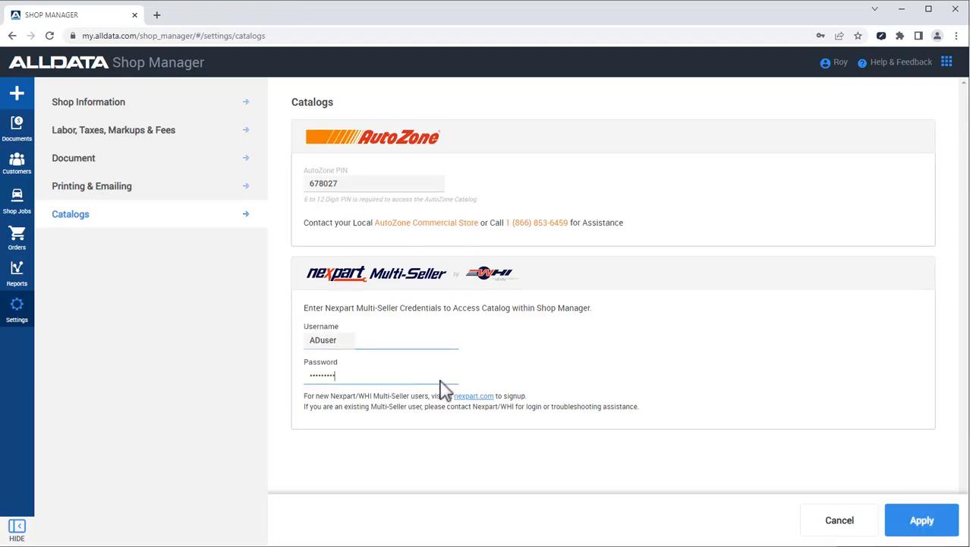
- Apply the Nexpart Multi-Seller credentials in Catalogs, then go to Documents for estimate #1291
{"action": "left_click", "coordinate": [922, 520]}
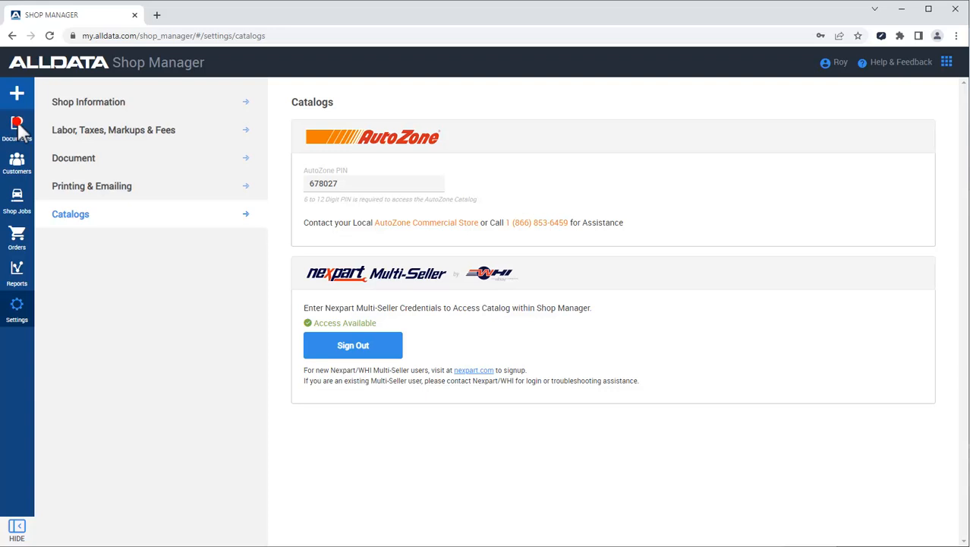
{"action": "left_click", "coordinate": [17, 125]}
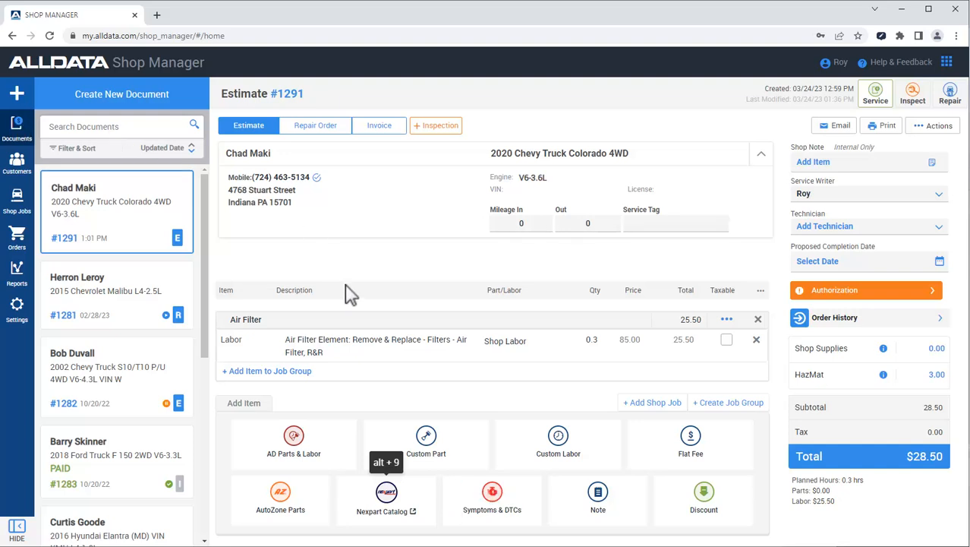
- In the Nexpart Catalog A-Z list, look up Air Filter for the 2020 Chevrolet Colorado and display parts
{"action": "left_click", "coordinate": [387, 497]}
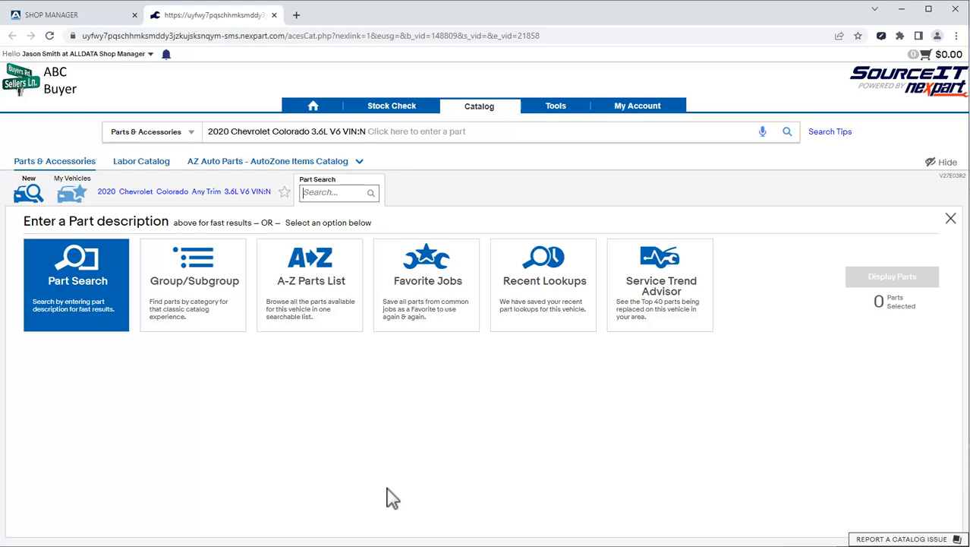
{"action": "left_click", "coordinate": [311, 277]}
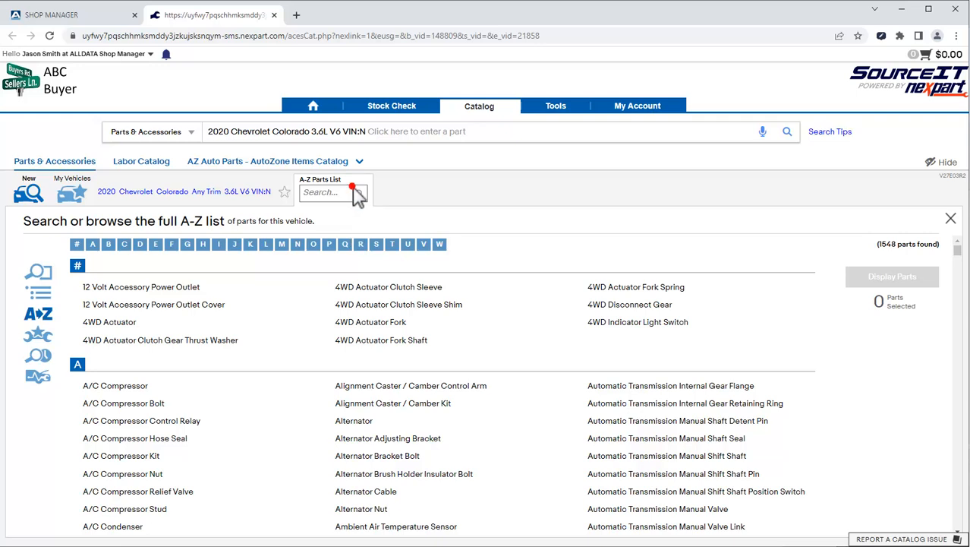
{"action": "type", "text": "air filter"}
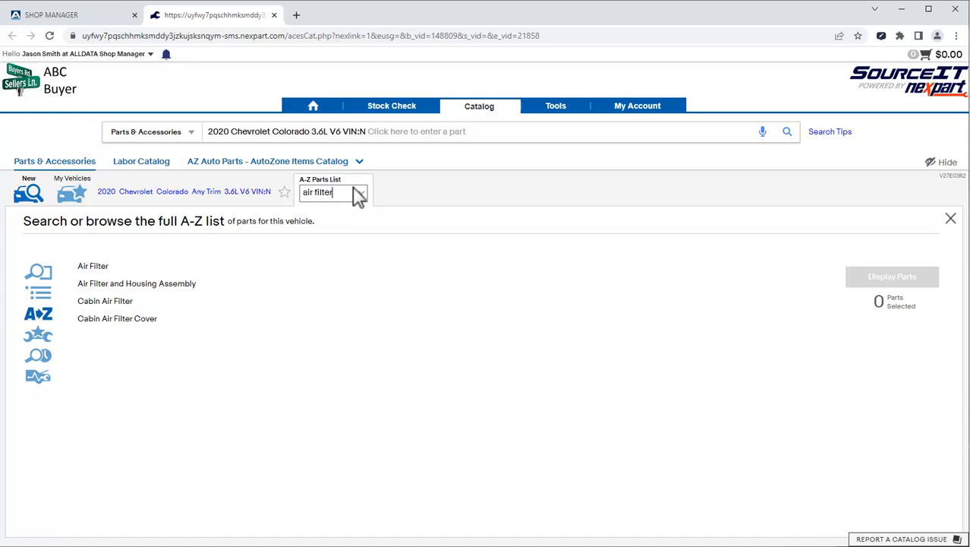
{"action": "left_click", "coordinate": [92, 265]}
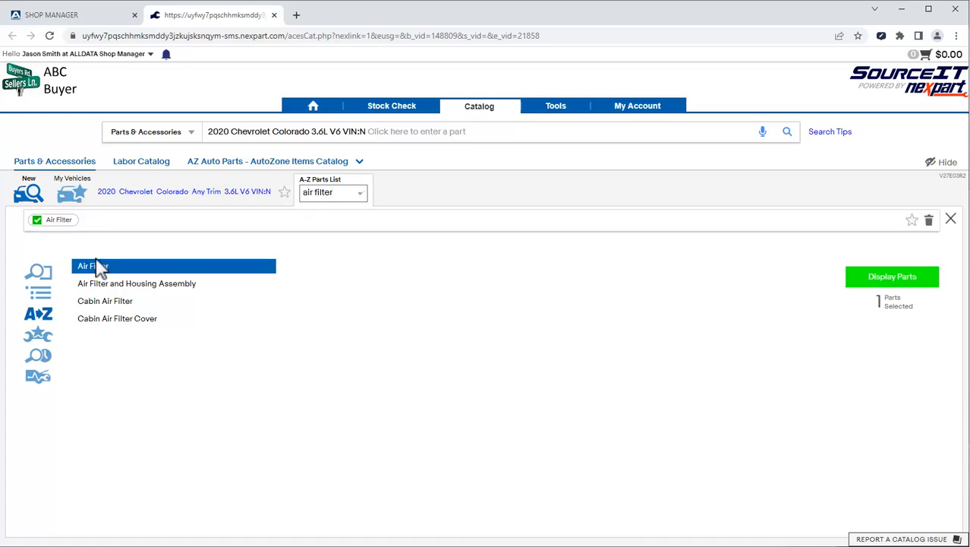
{"action": "mouse_move", "coordinate": [884, 287]}
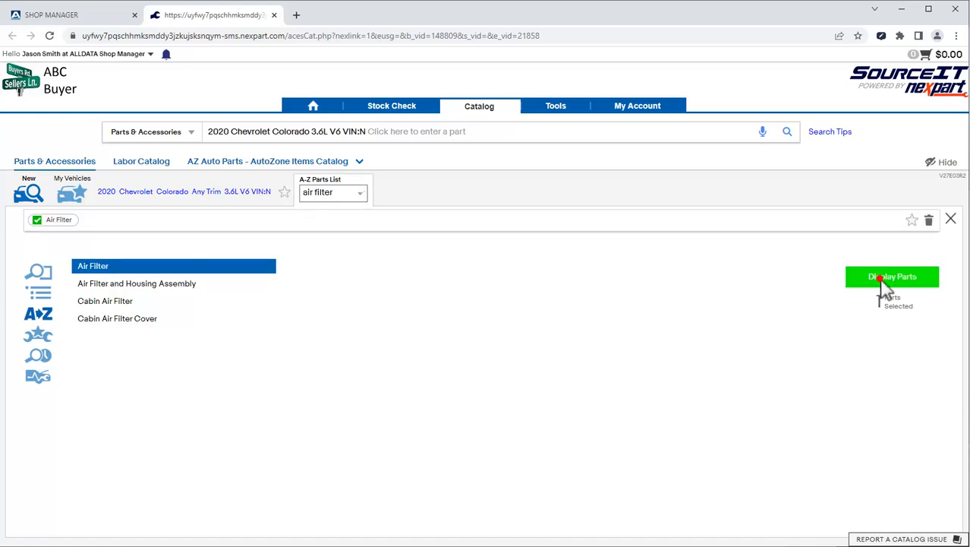
{"action": "left_click", "coordinate": [892, 276]}
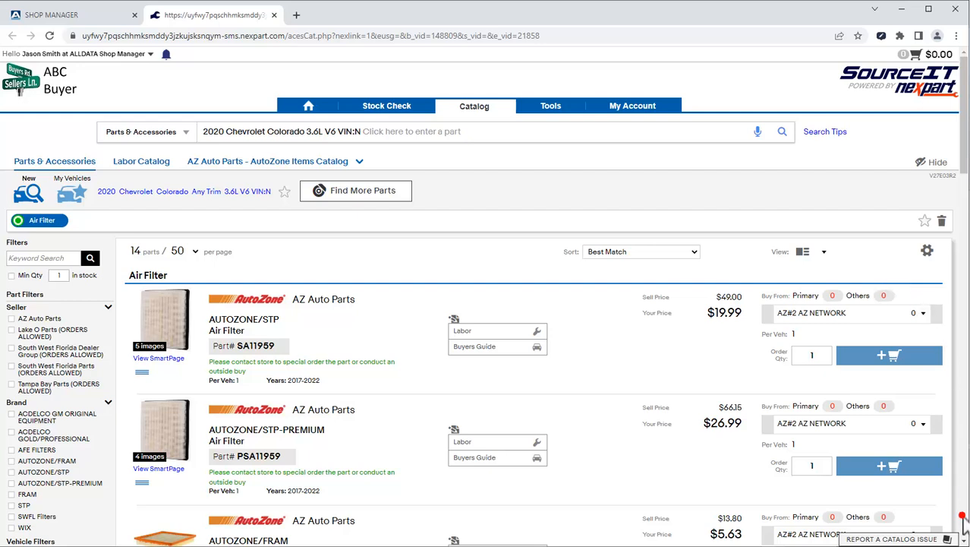
- Add the ACDelco A3195CF filter from South West Florida Parts ($63.81) to the cart and review it
{"action": "scroll", "scroll_direction": "down", "scroll_amount": 3}
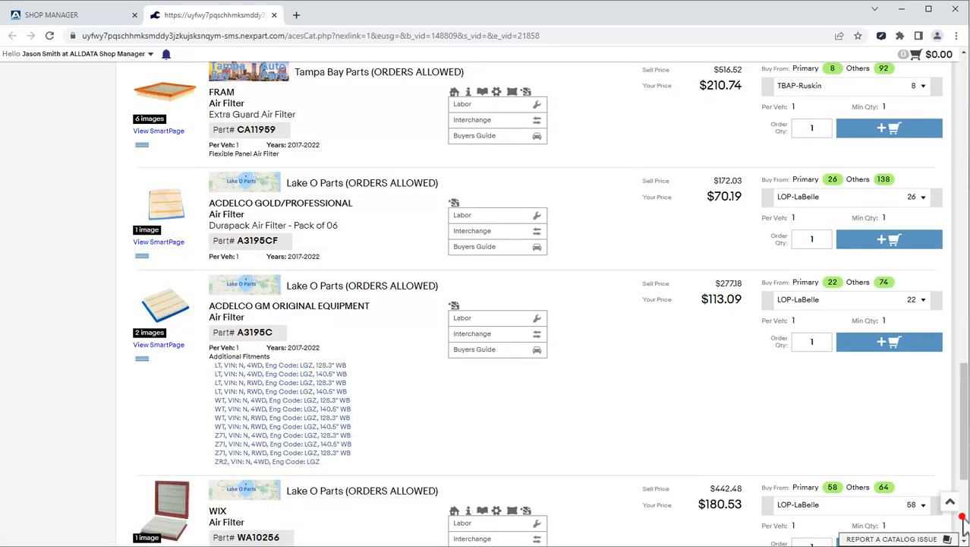
{"action": "scroll", "scroll_direction": "down", "scroll_amount": 3}
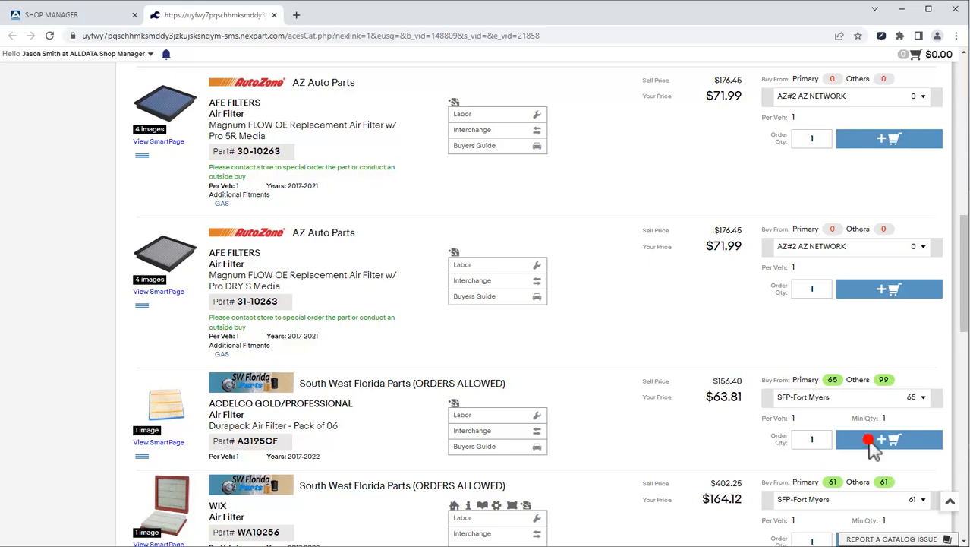
{"action": "left_click", "coordinate": [889, 440]}
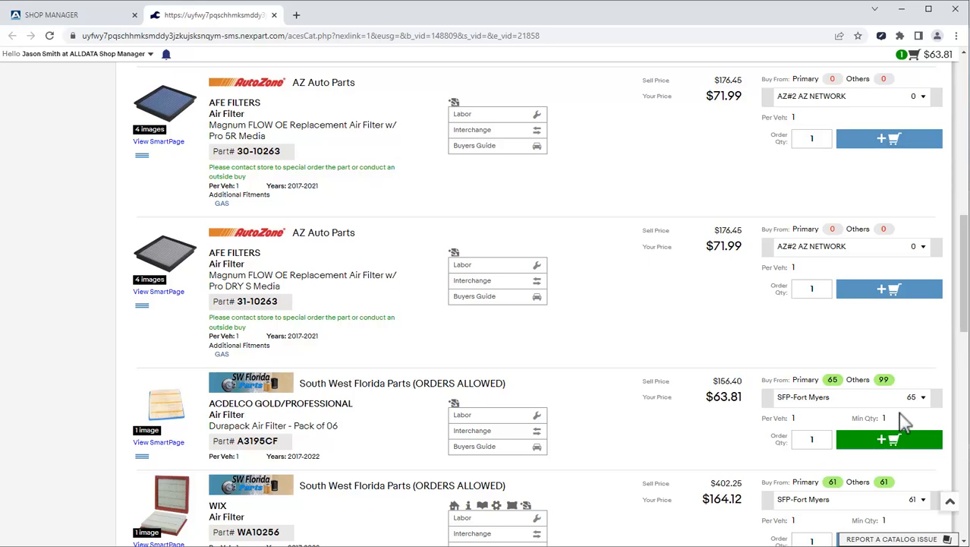
{"action": "left_click", "coordinate": [889, 439]}
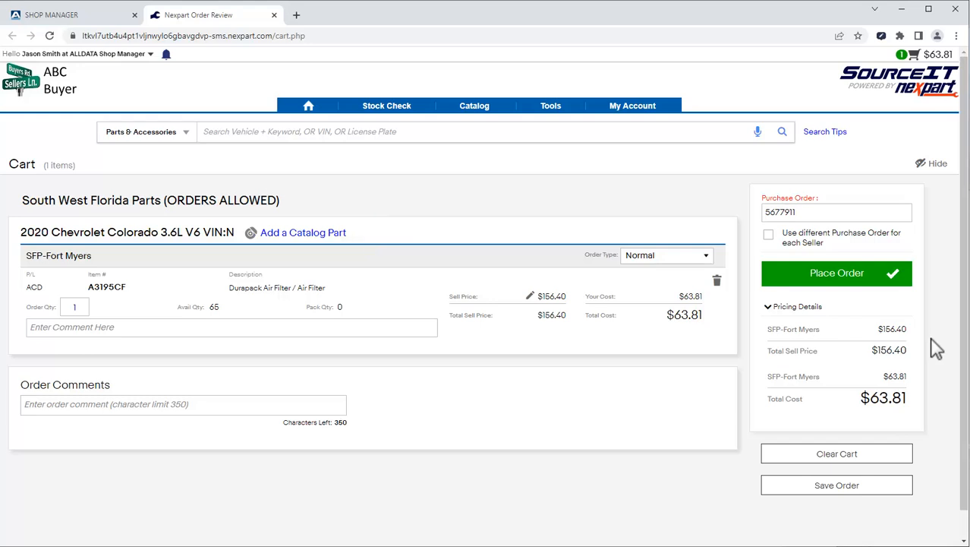
- Place order 1308862 for the air filter and return to estimate #1291 showing part A3195CF
{"action": "left_click", "coordinate": [836, 273]}
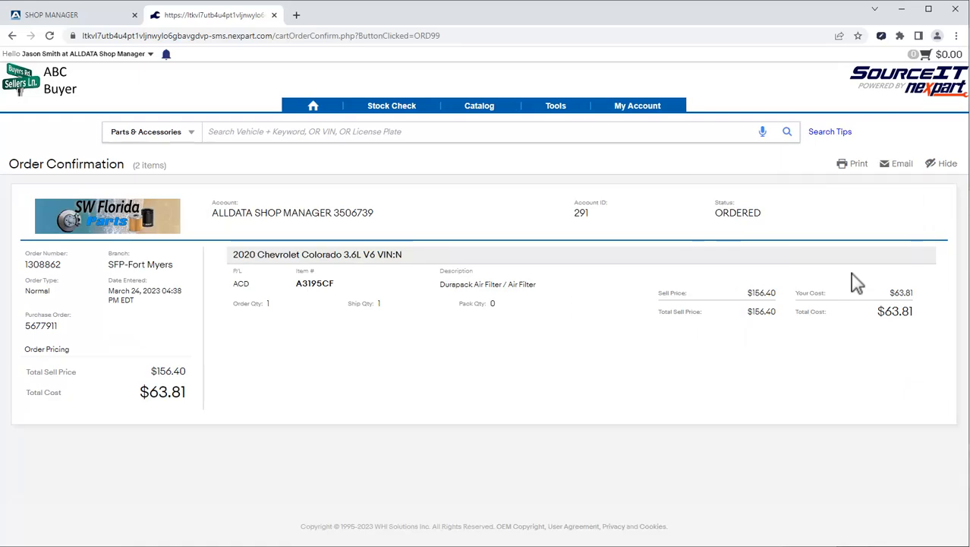
{"action": "left_click", "coordinate": [51, 14]}
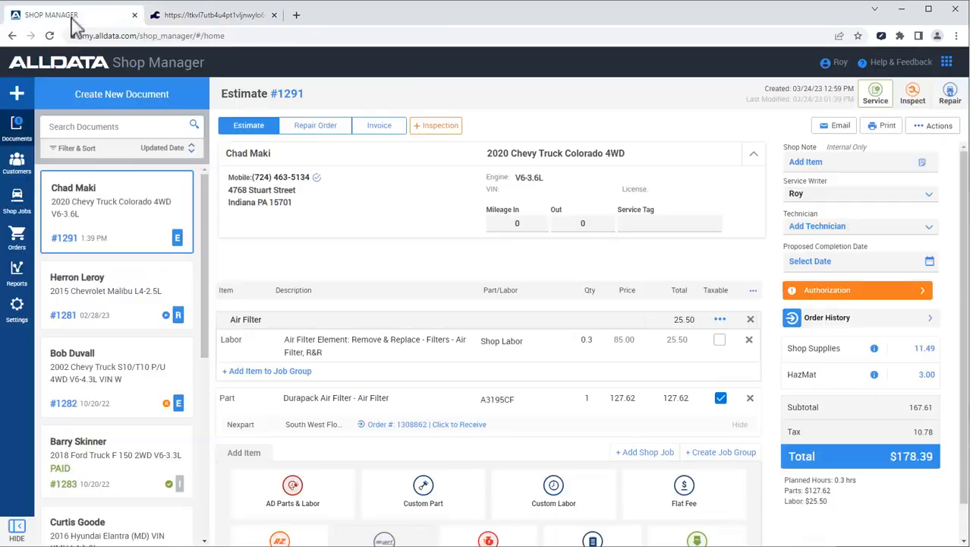